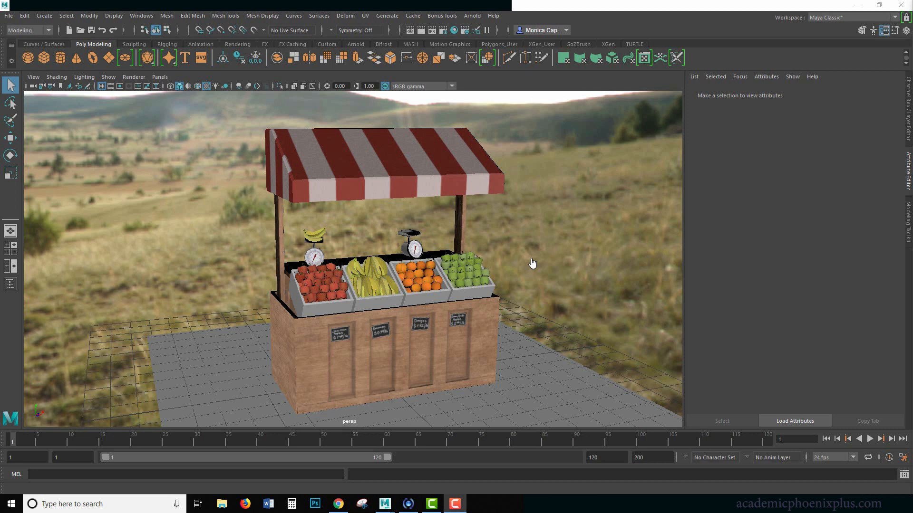
pyautogui.moveTo(449, 222)
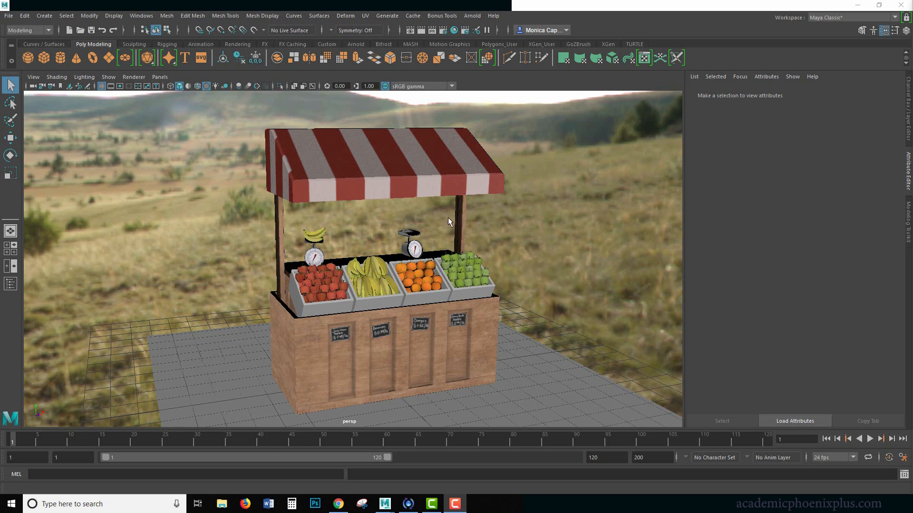
pyautogui.moveTo(448, 226)
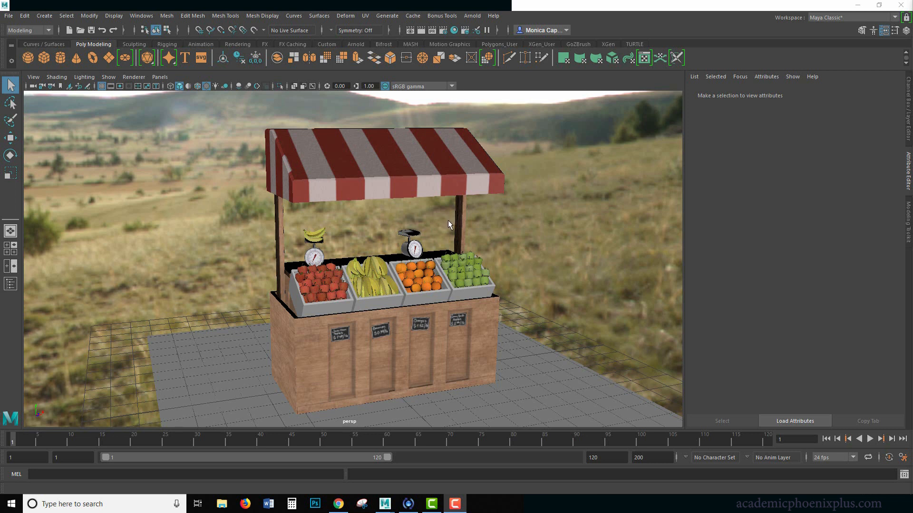
pyautogui.moveTo(594, 211)
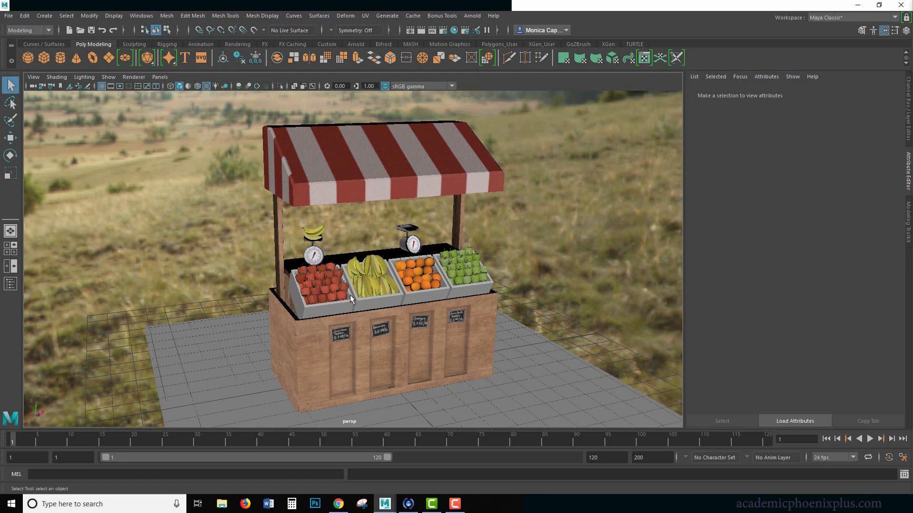
pyautogui.moveTo(366, 301)
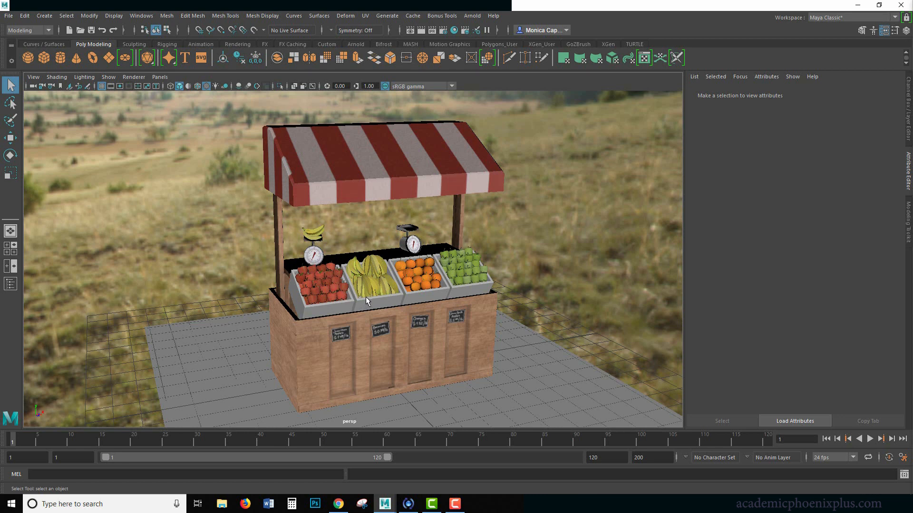
pyautogui.moveTo(446, 192)
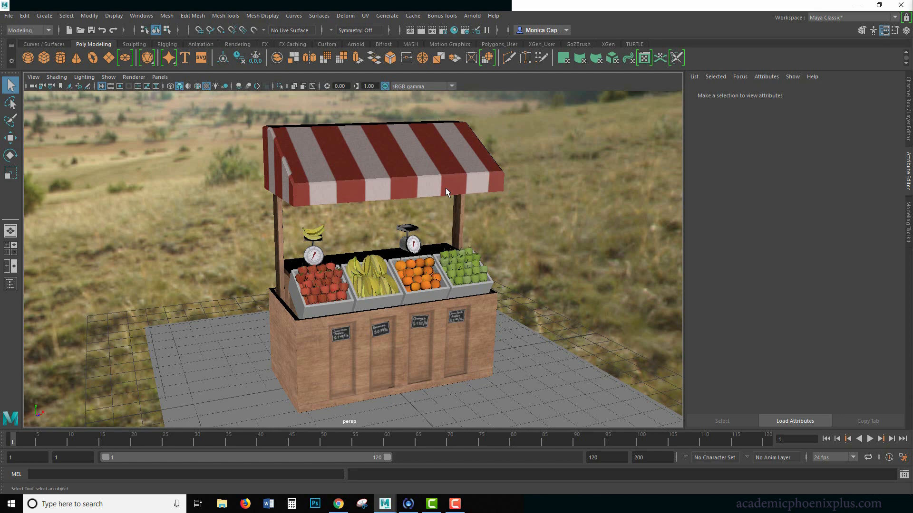
pyautogui.moveTo(476, 283)
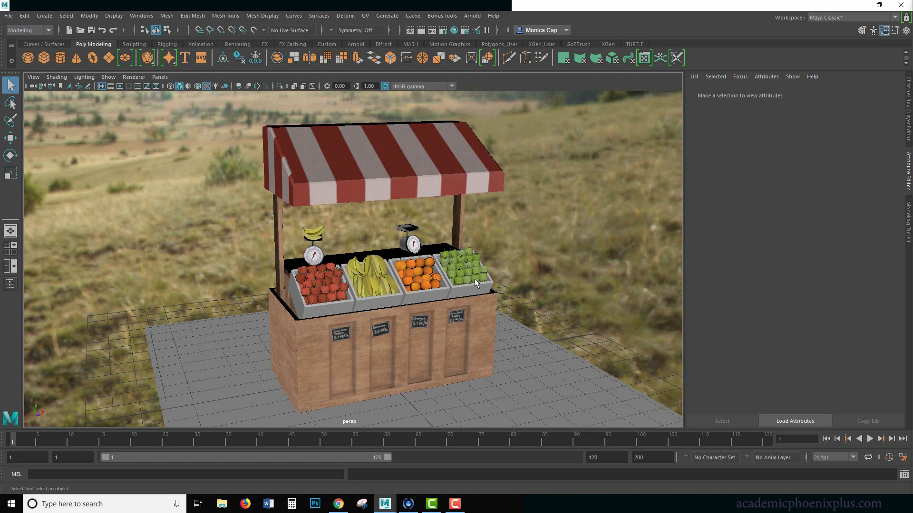
# Step: Select an apple in the crate to load apple_aiStandardSurface in the Attribute Editor
pyautogui.click(334, 287)
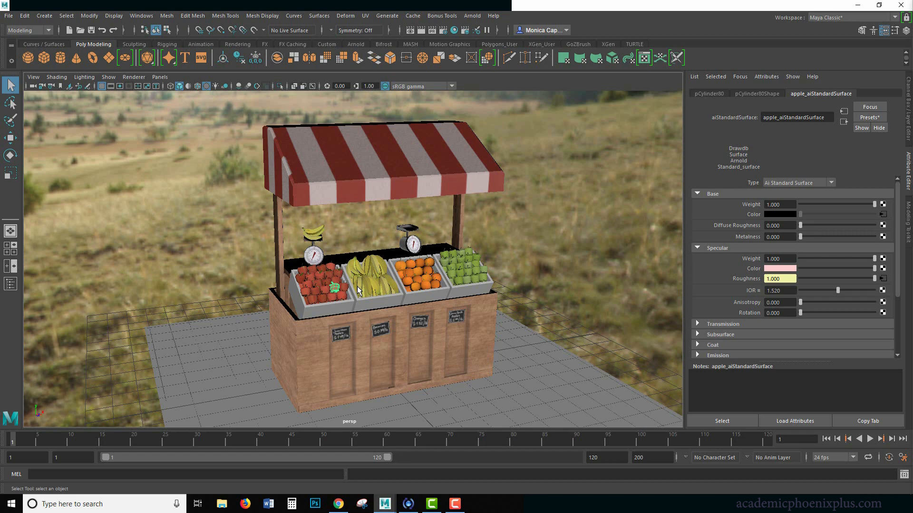
pyautogui.moveTo(553, 241)
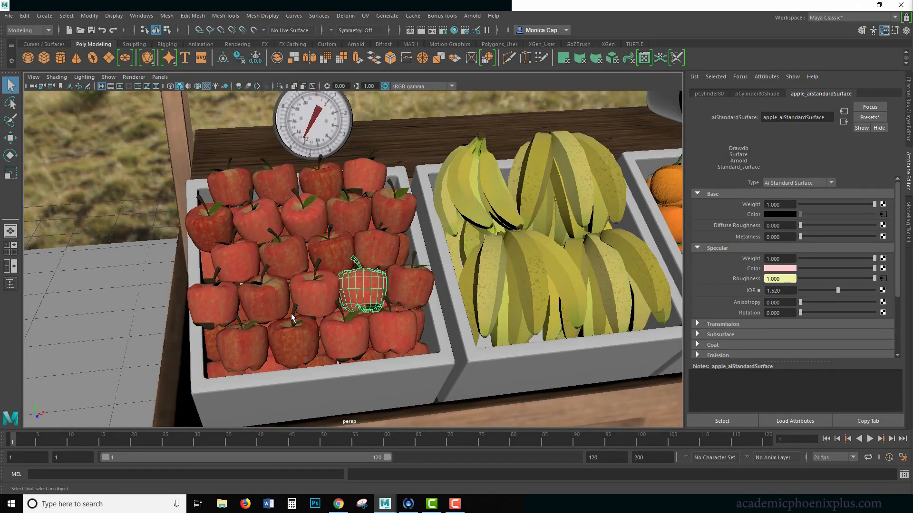
pyautogui.click(849, 18)
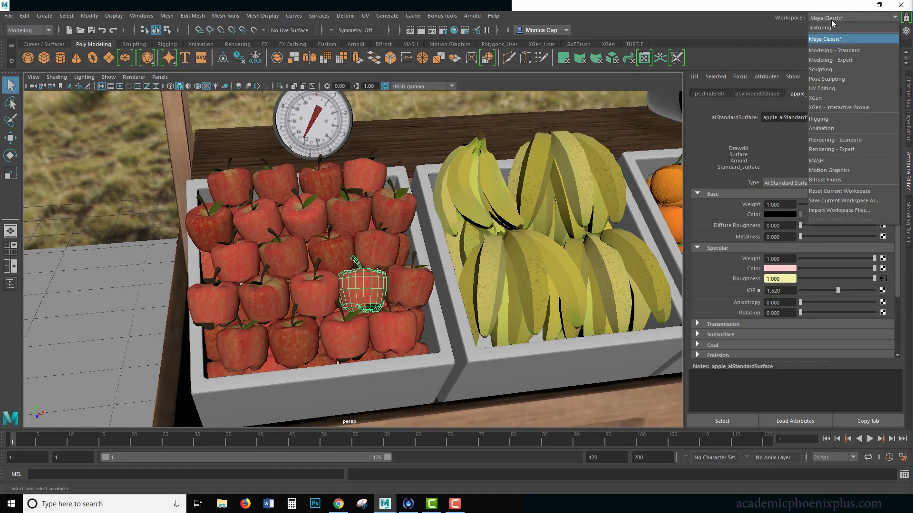
pyautogui.click(820, 28)
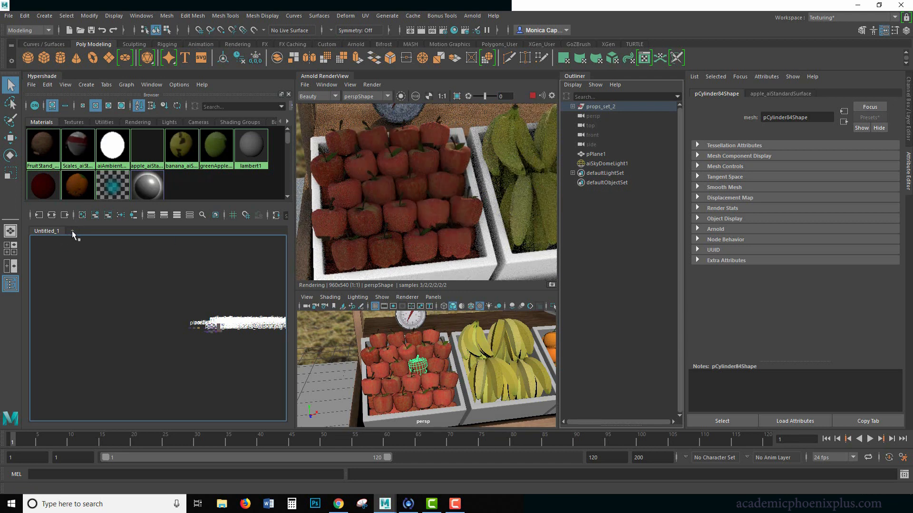
pyautogui.click(109, 231)
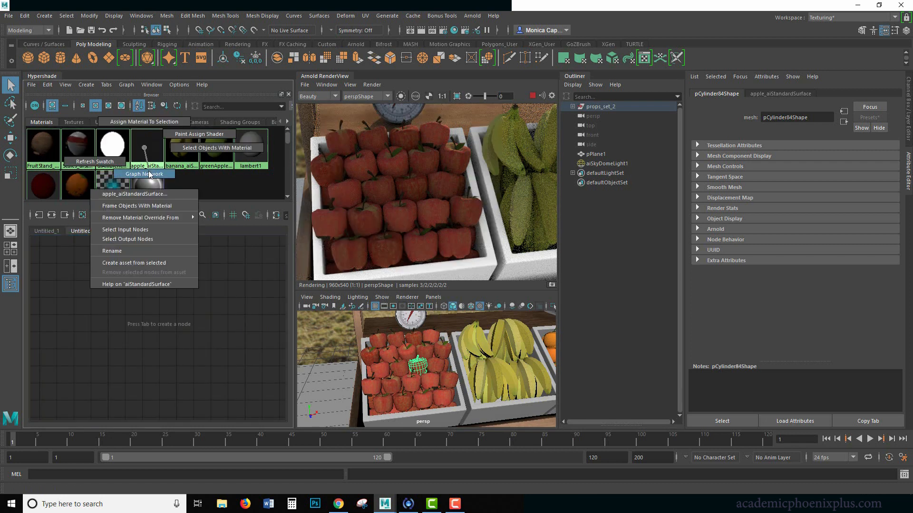
# Step: Graph the apple_aiStandardSurface network showing its base color and roughness textures
pyautogui.click(143, 174)
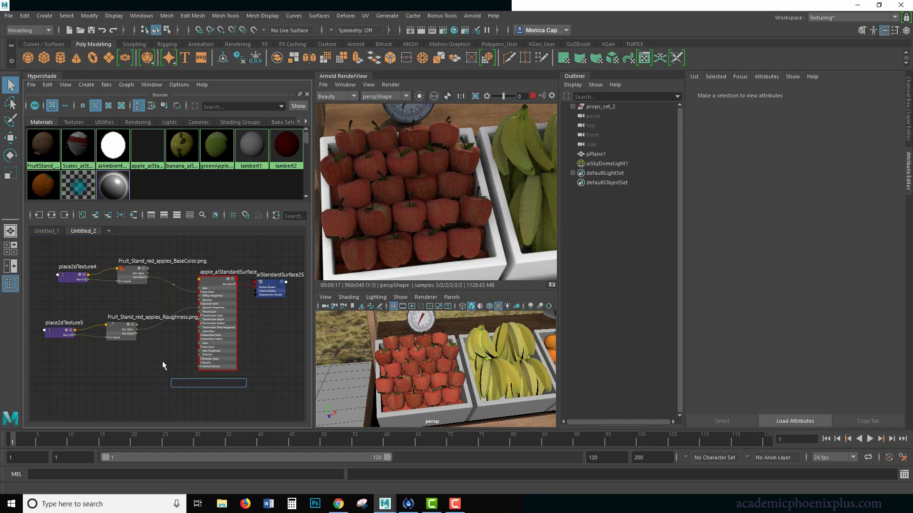
# Step: Search for and create an aiColorJitter node in the Hypershade graph
pyautogui.write('ai')
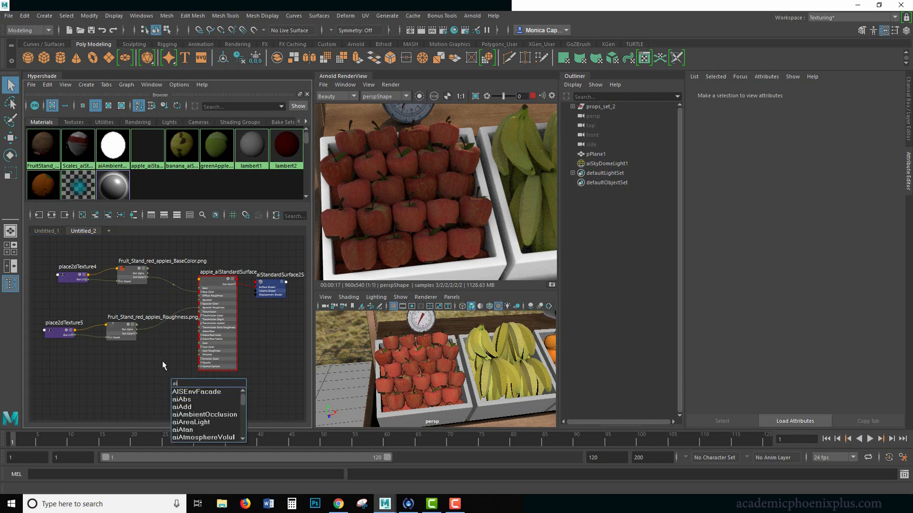
pyautogui.write('d')
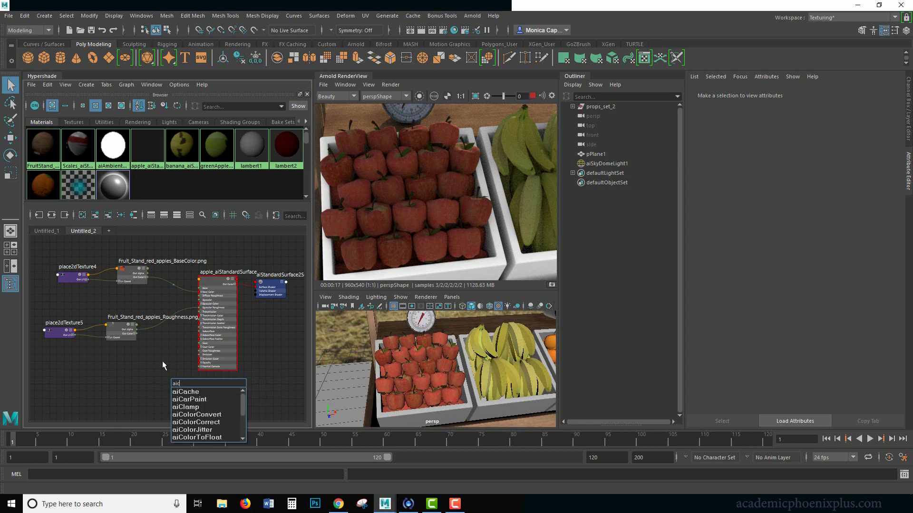
pyautogui.write('jittr')
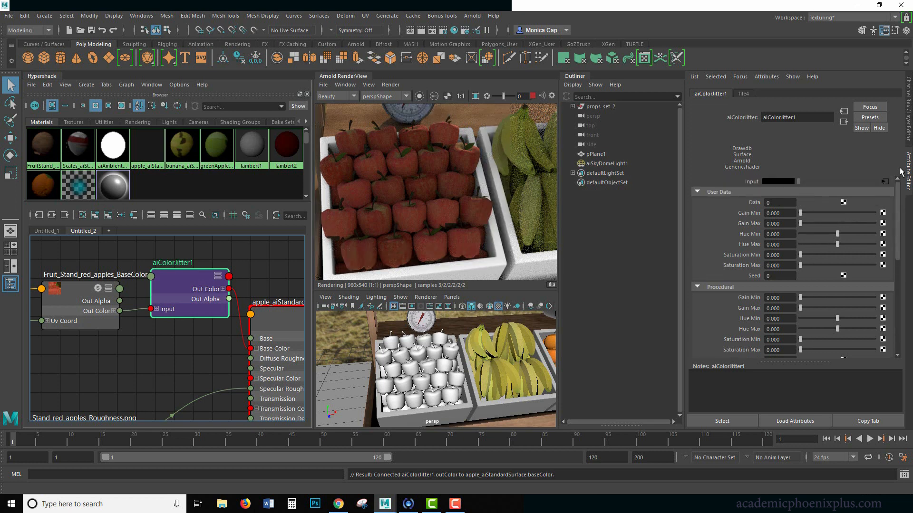
# Step: Try aiColorJitter1 Object gain min and max values, then return them to zero
pyautogui.scroll(-3)
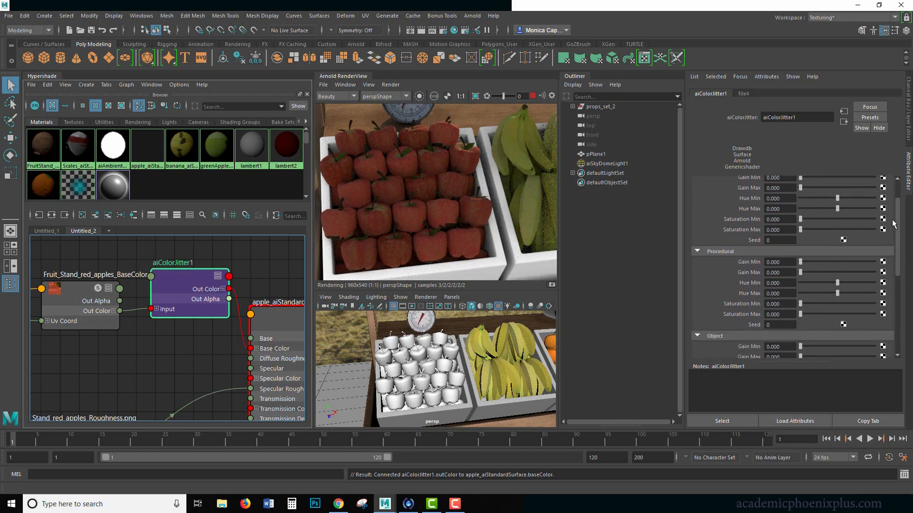
pyautogui.scroll(-3)
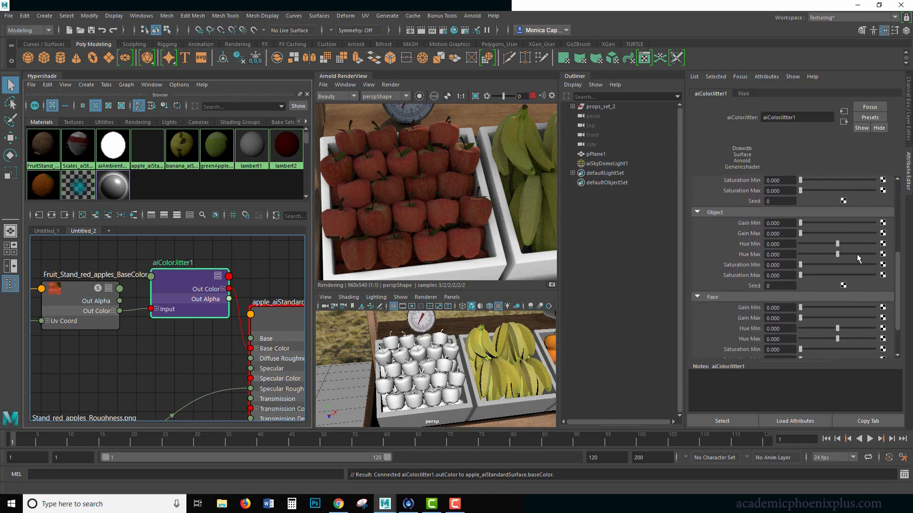
pyautogui.moveTo(800, 223); pyautogui.dragTo(812, 223)
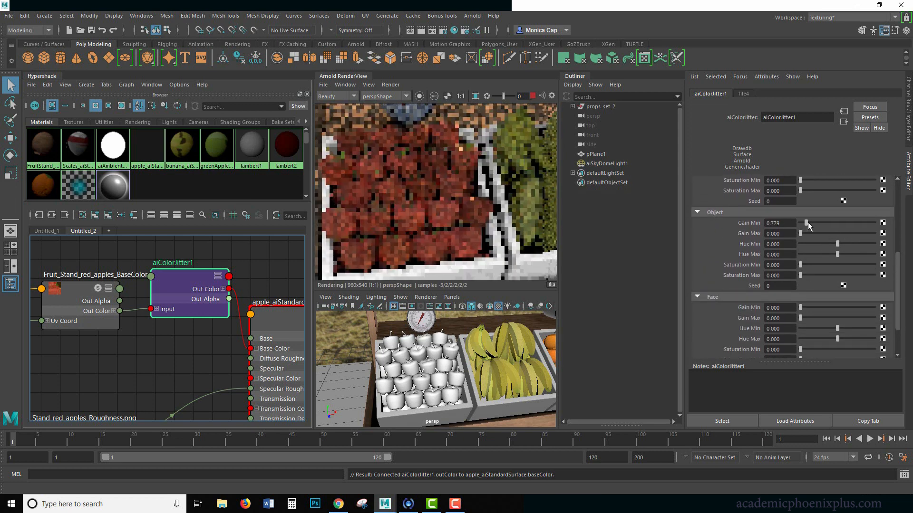
pyautogui.moveTo(808, 222); pyautogui.dragTo(885, 222)
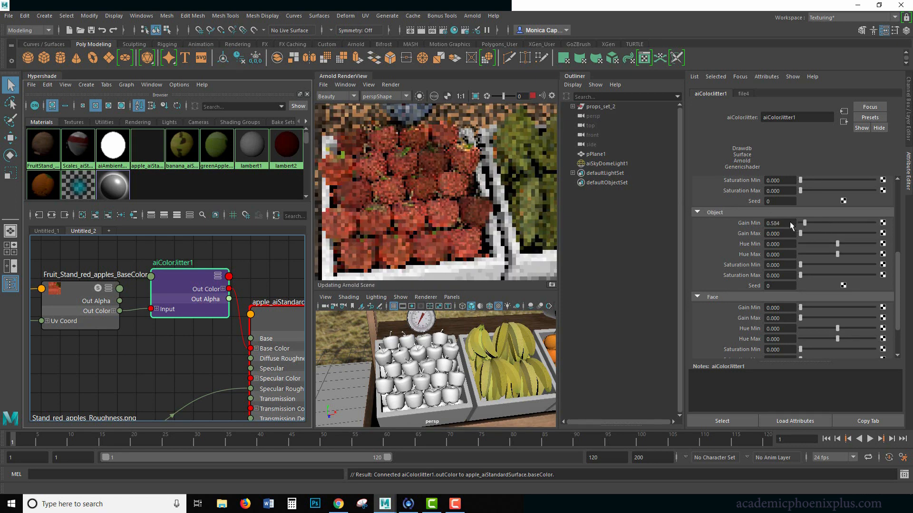
pyautogui.moveTo(801, 233); pyautogui.dragTo(819, 233)
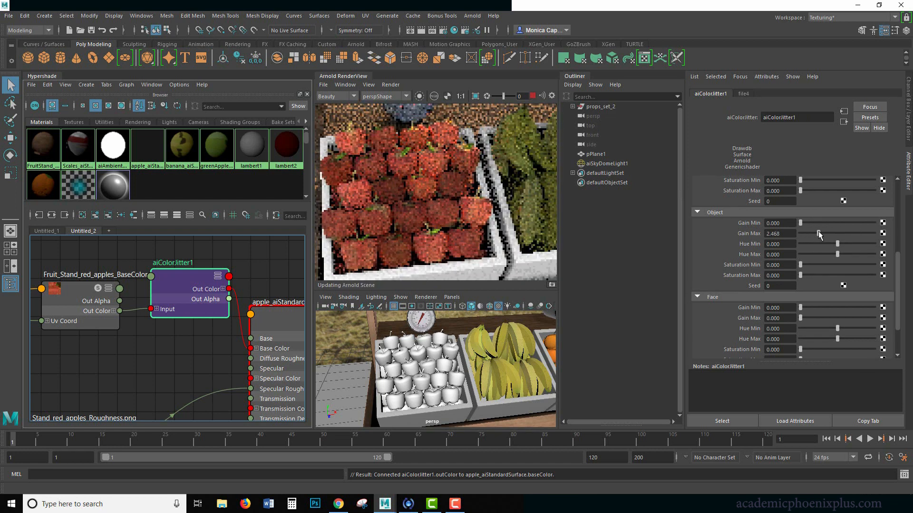
pyautogui.moveTo(820, 233); pyautogui.dragTo(832, 233)
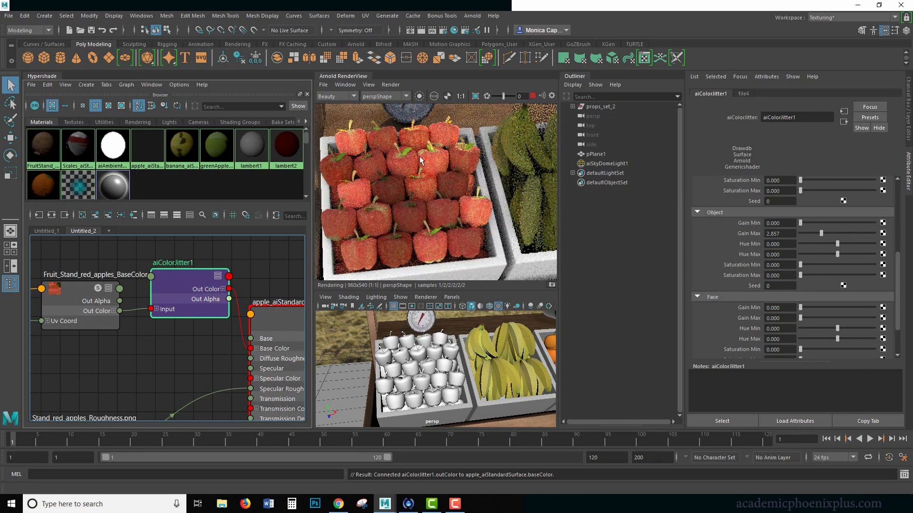
pyautogui.moveTo(837, 233); pyautogui.dragTo(806, 234)
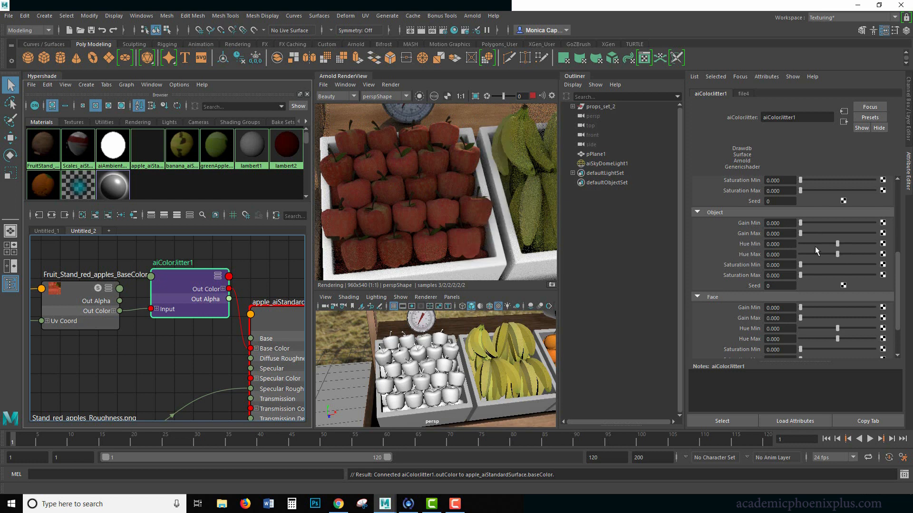
# Step: Sweep Object Hue Min through purple, green, cyan and blue apple variations
pyautogui.moveTo(838, 243); pyautogui.dragTo(830, 243)
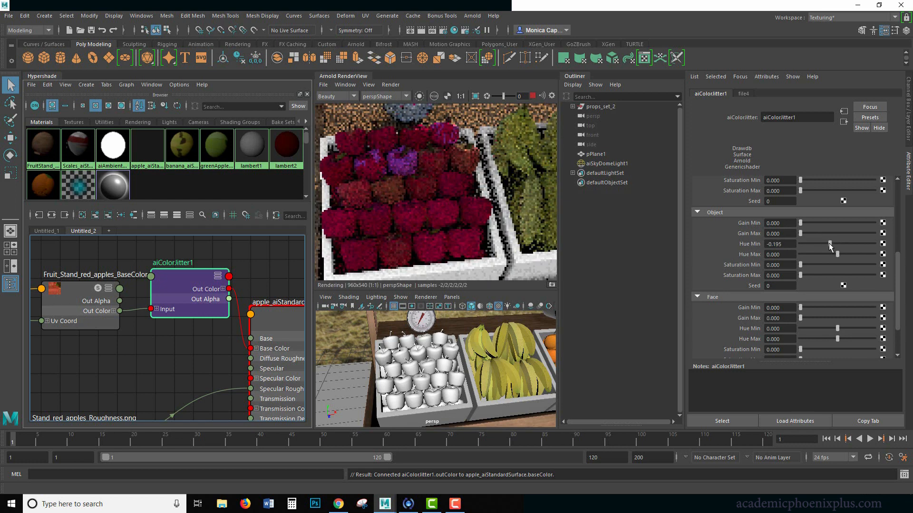
pyautogui.moveTo(830, 245); pyautogui.dragTo(814, 245)
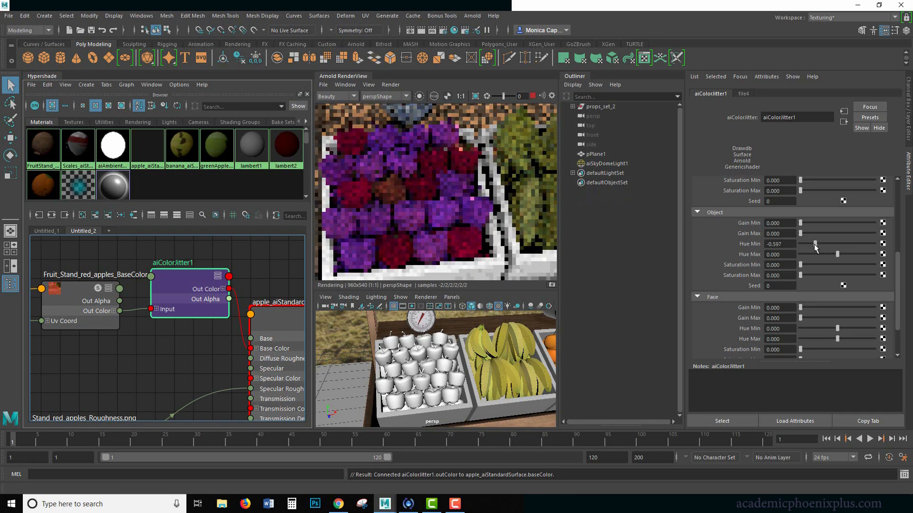
pyautogui.moveTo(815, 244); pyautogui.dragTo(801, 243)
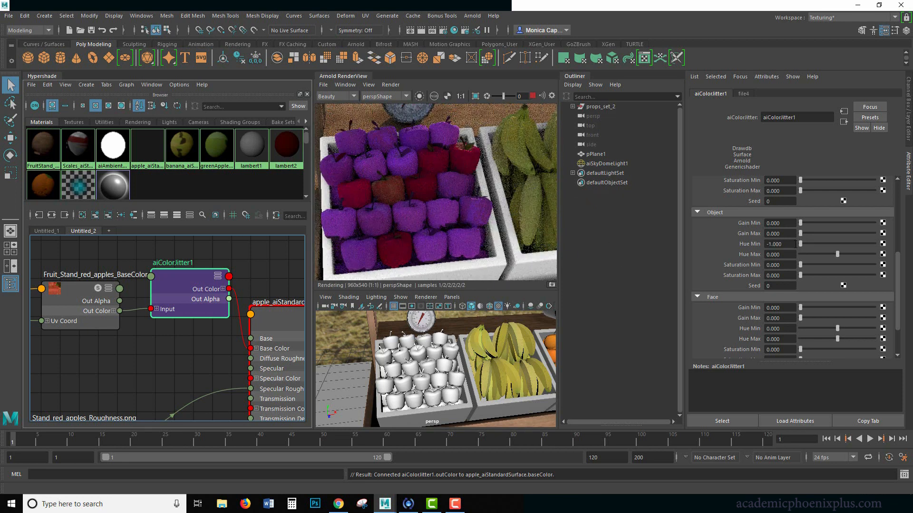
pyautogui.moveTo(801, 244); pyautogui.dragTo(808, 244)
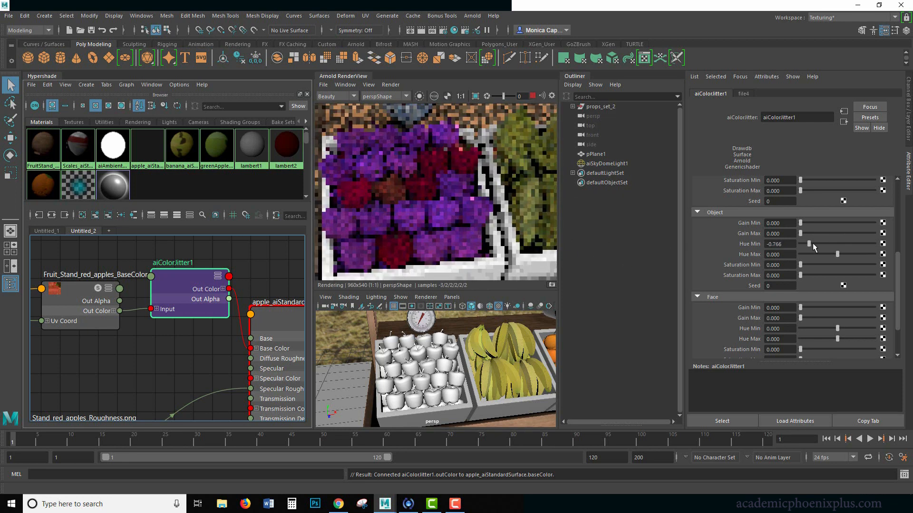
pyautogui.moveTo(808, 244); pyautogui.dragTo(837, 243)
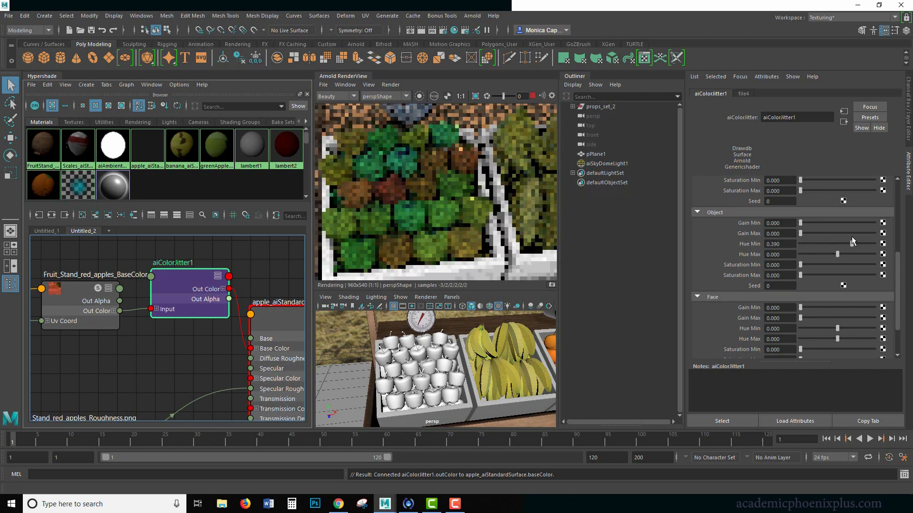
pyautogui.moveTo(838, 244); pyautogui.dragTo(844, 244)
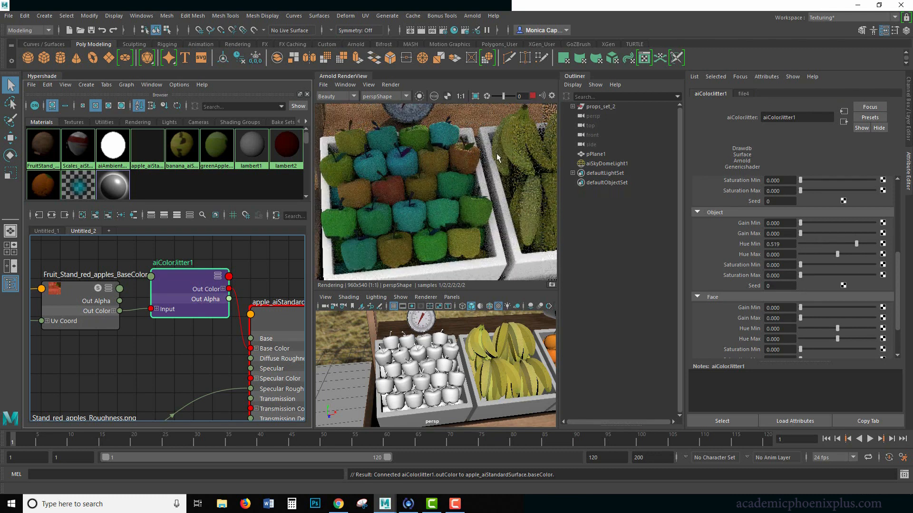
pyautogui.moveTo(841, 244); pyautogui.dragTo(849, 244)
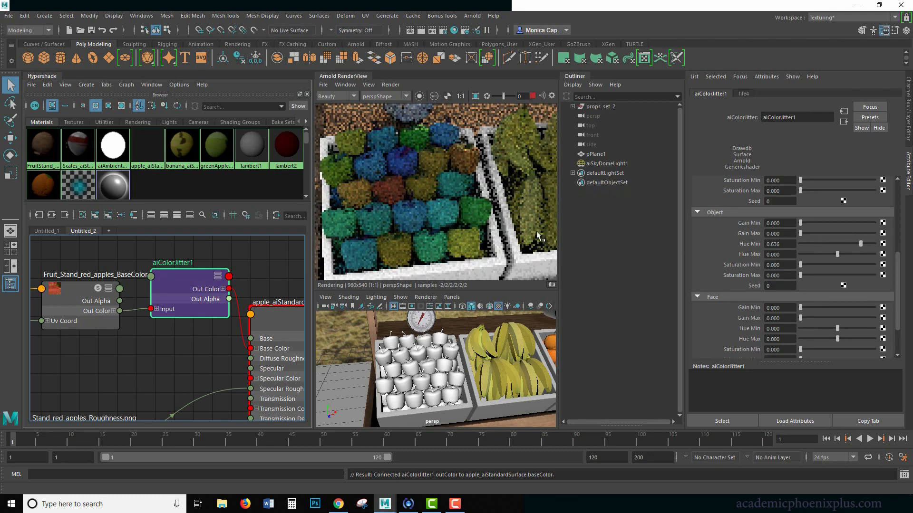
pyautogui.moveTo(879, 244); pyautogui.dragTo(852, 244)
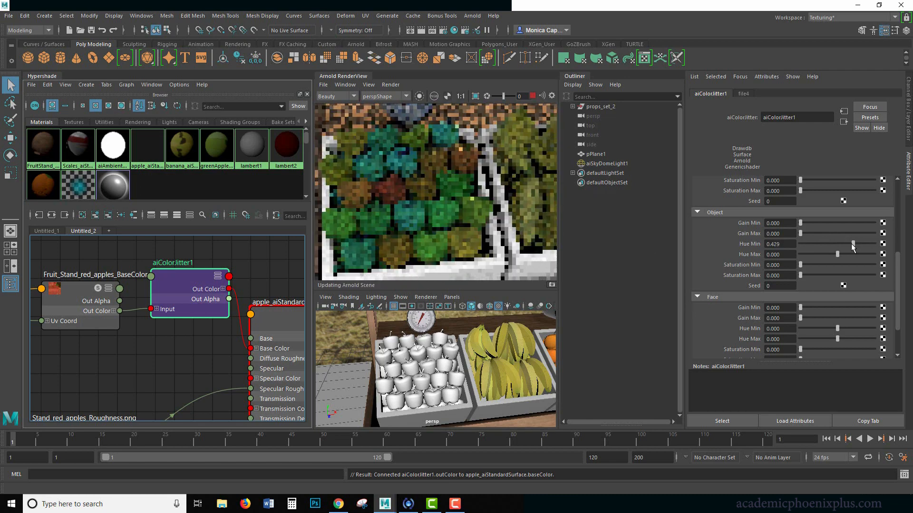
pyautogui.moveTo(852, 244); pyautogui.dragTo(834, 244)
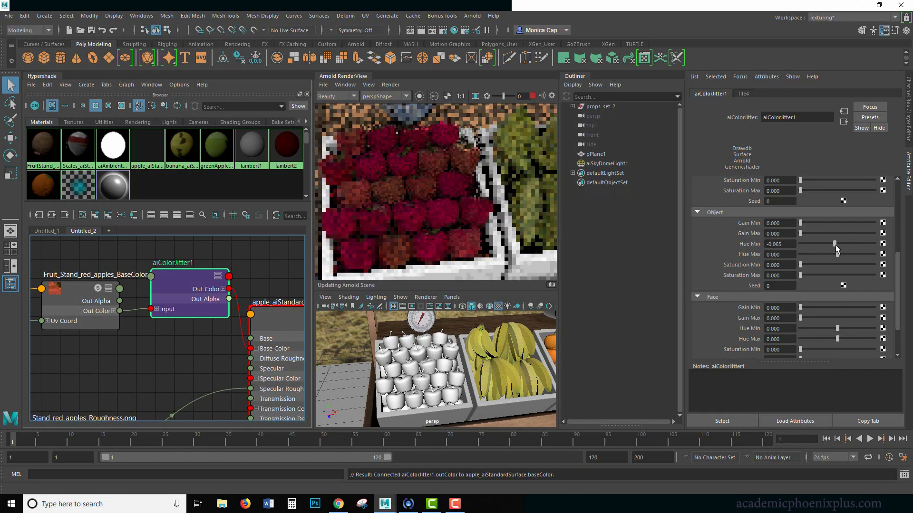
pyautogui.moveTo(833, 243); pyautogui.dragTo(841, 243)
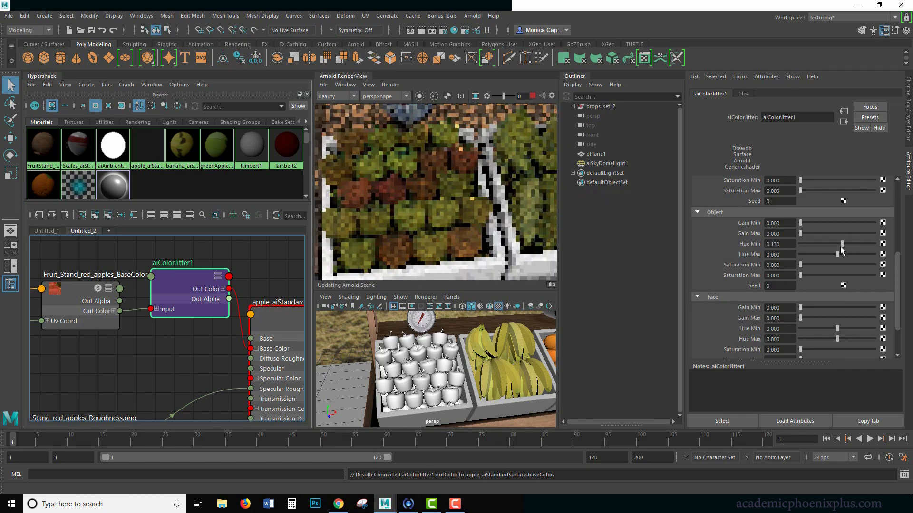
# Step: Test Object Hue Max extremes, then settle on Hue Min -0.026 and Hue Max 0
pyautogui.moveTo(840, 244); pyautogui.dragTo(843, 254)
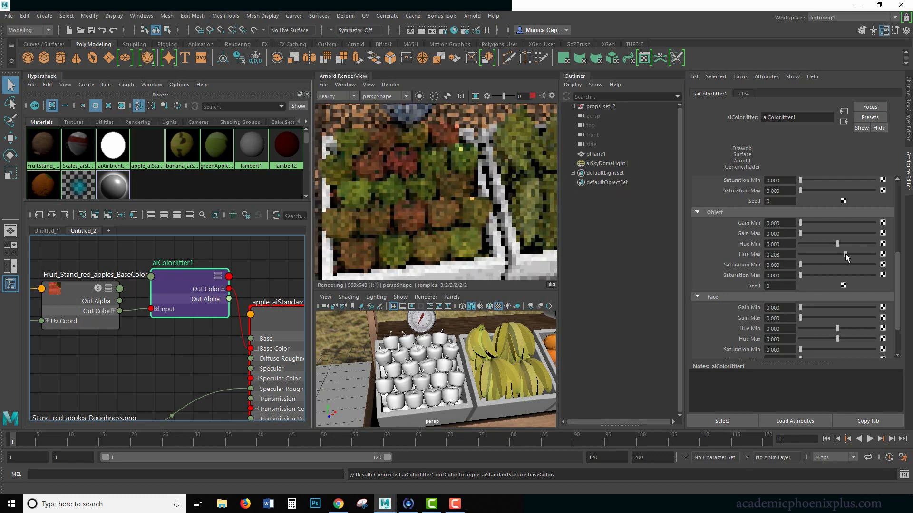
pyautogui.moveTo(838, 255); pyautogui.dragTo(879, 254)
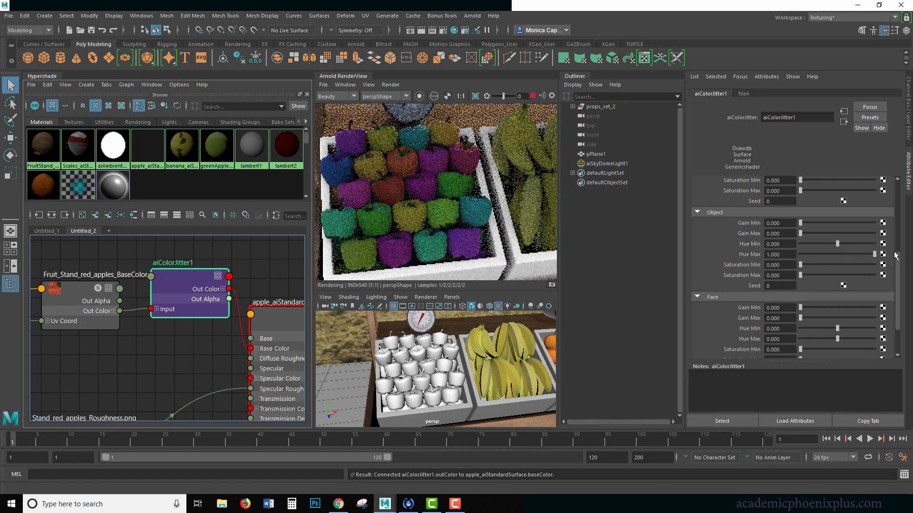
pyautogui.moveTo(867, 244); pyautogui.dragTo(813, 254)
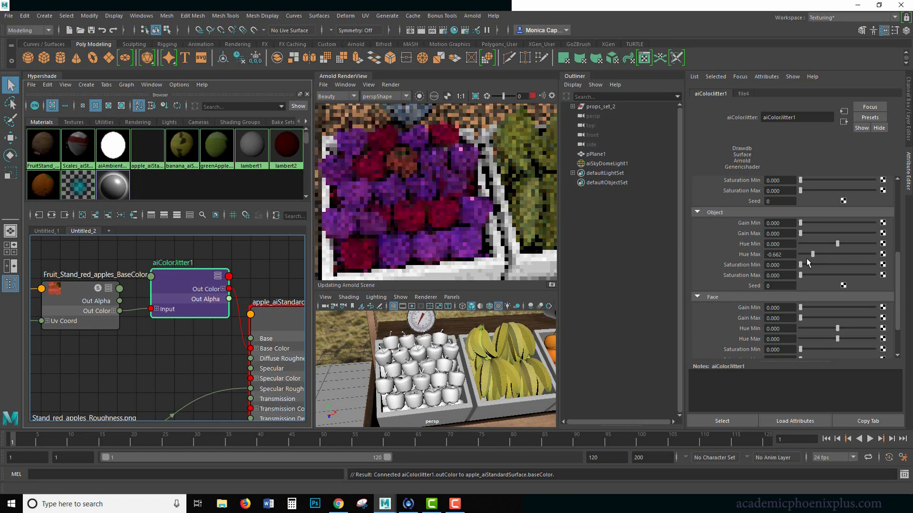
pyautogui.moveTo(812, 254); pyautogui.dragTo(841, 254)
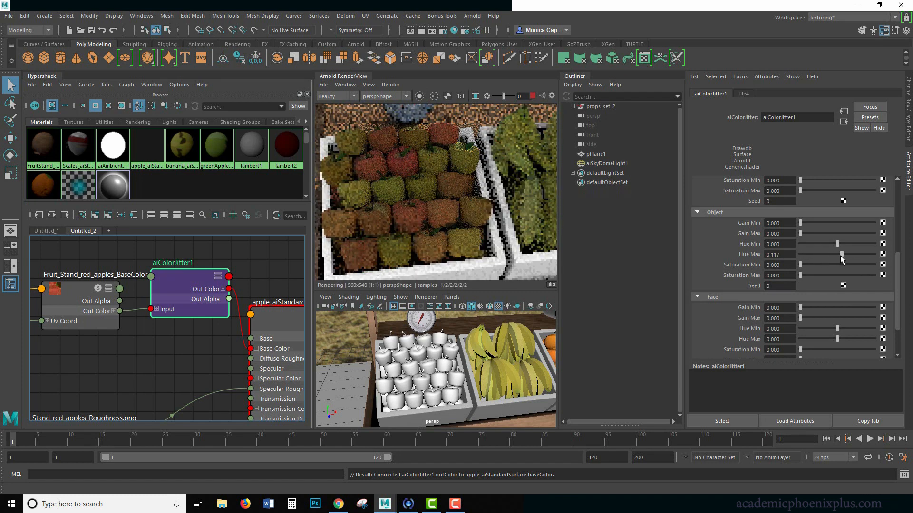
pyautogui.moveTo(838, 243); pyautogui.dragTo(835, 244)
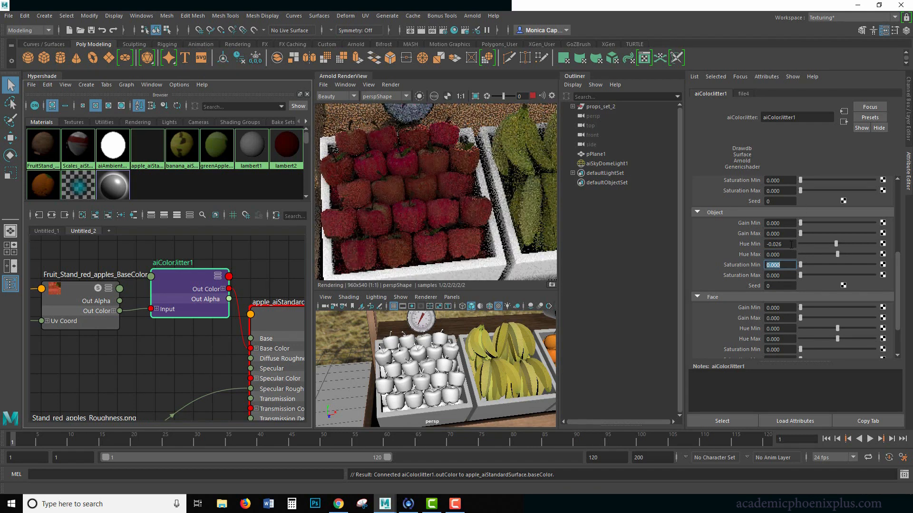
pyautogui.click(780, 243)
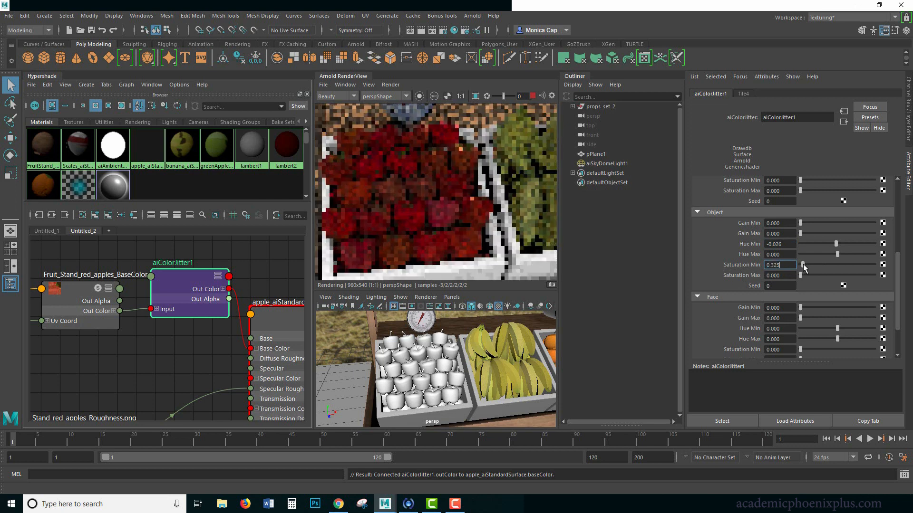
# Step: Try Object Saturation Min values 0.050 and 0.100, settling on 0.075
pyautogui.moveTo(802, 265); pyautogui.dragTo(847, 264)
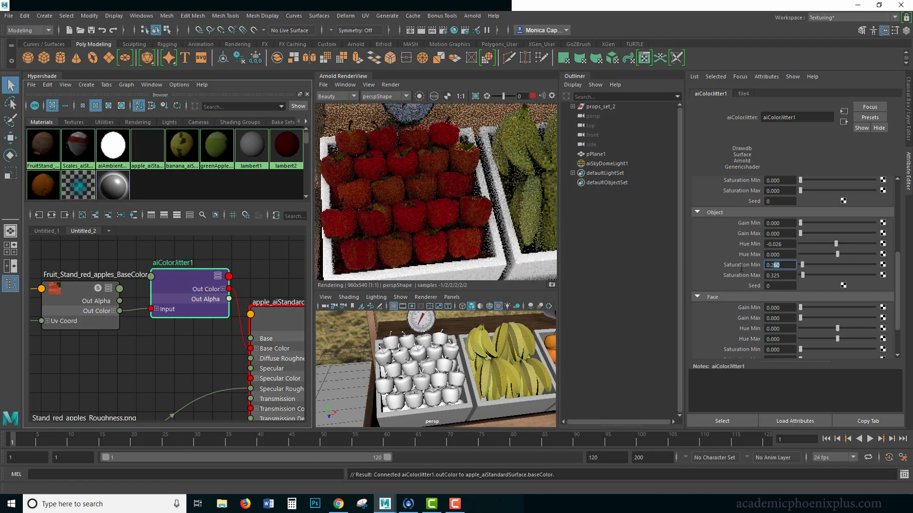
pyautogui.write('0.050')
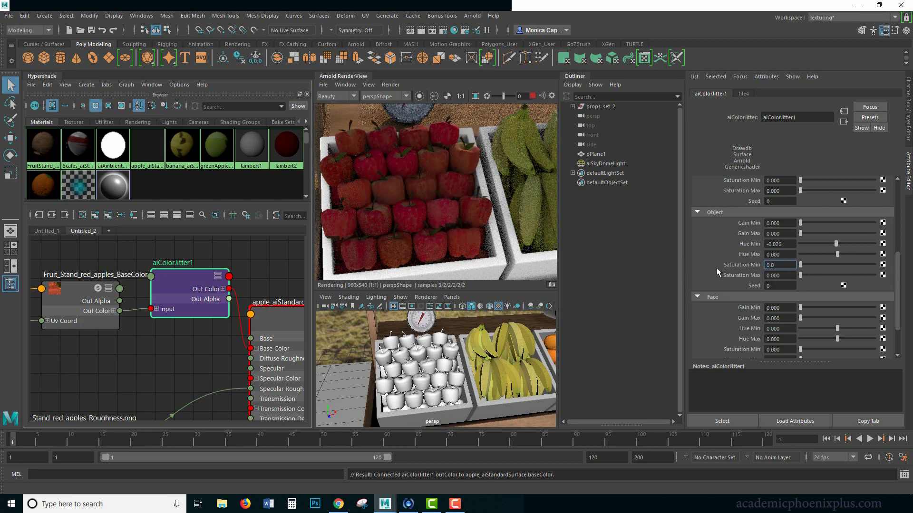
pyautogui.write('0.100')
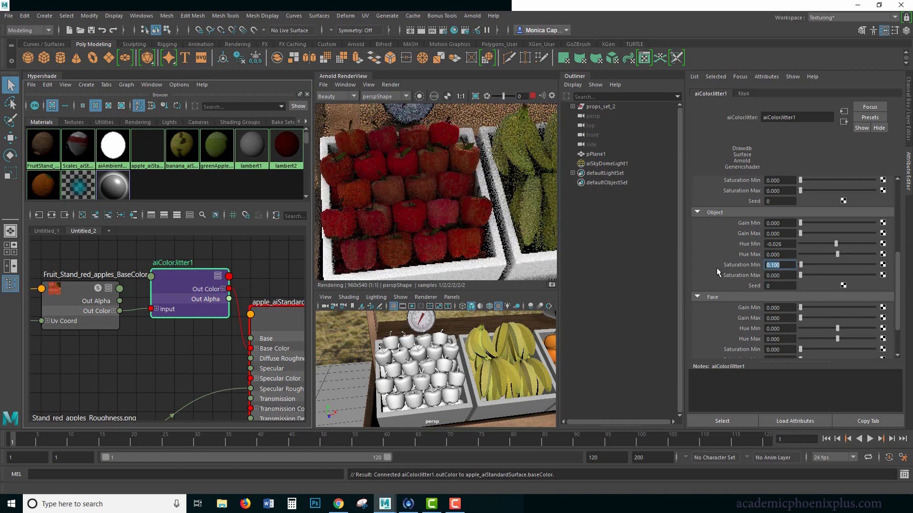
pyautogui.write('.07')
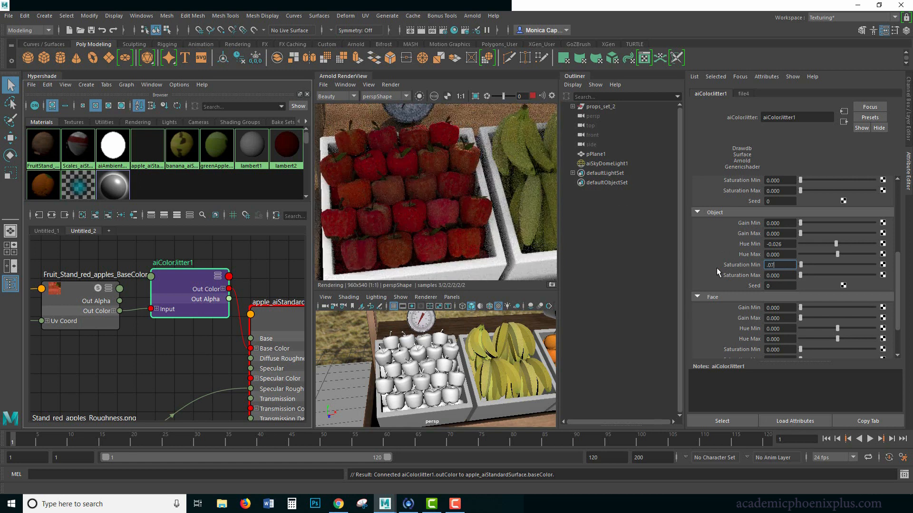
pyautogui.write('0.075')
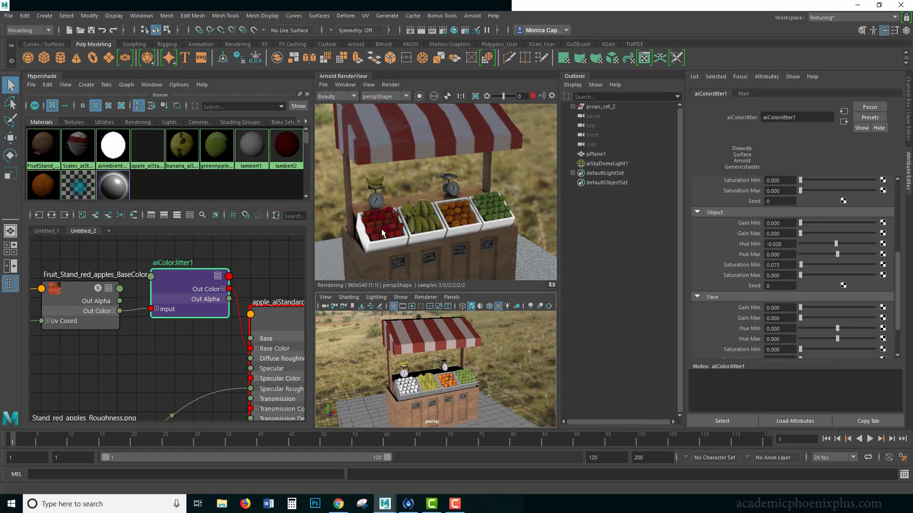
# Step: Select the aiColorJitter1 node while Arnold re-renders the red apple crate close-up
pyautogui.click(607, 163)
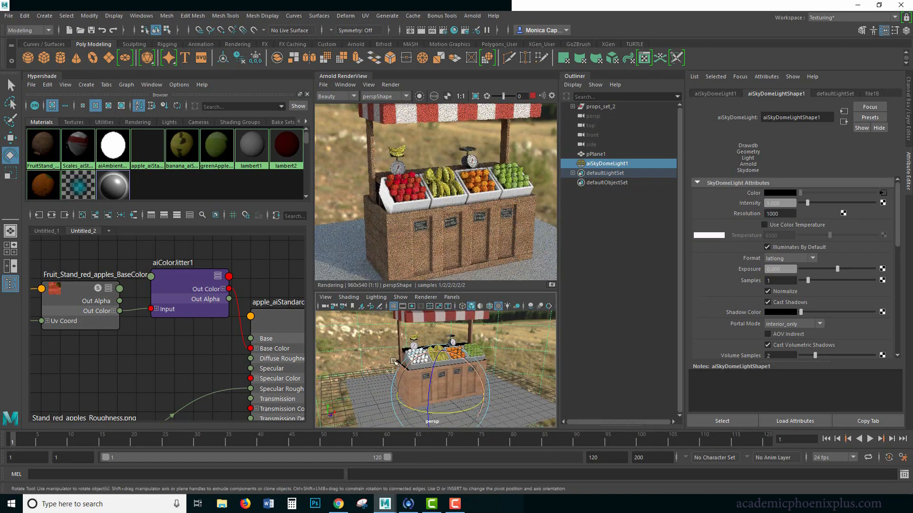
pyautogui.click(171, 276)
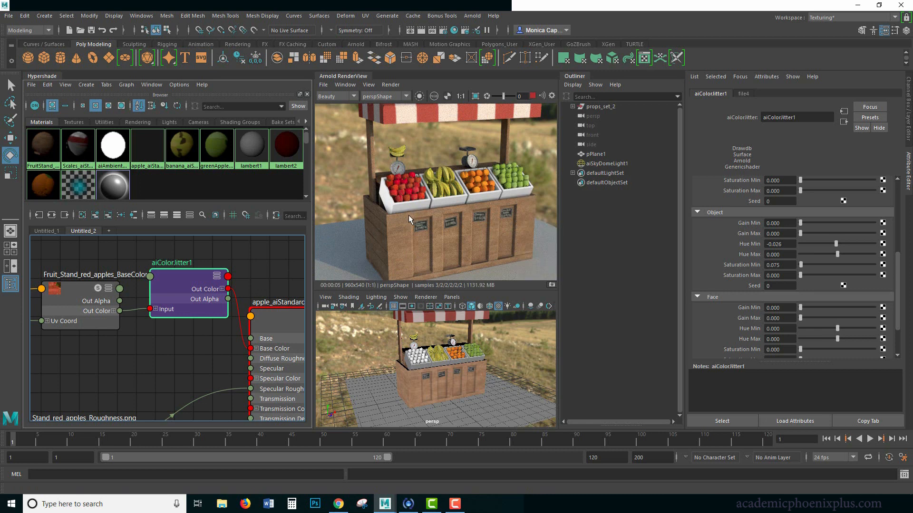
pyautogui.moveTo(405, 233)
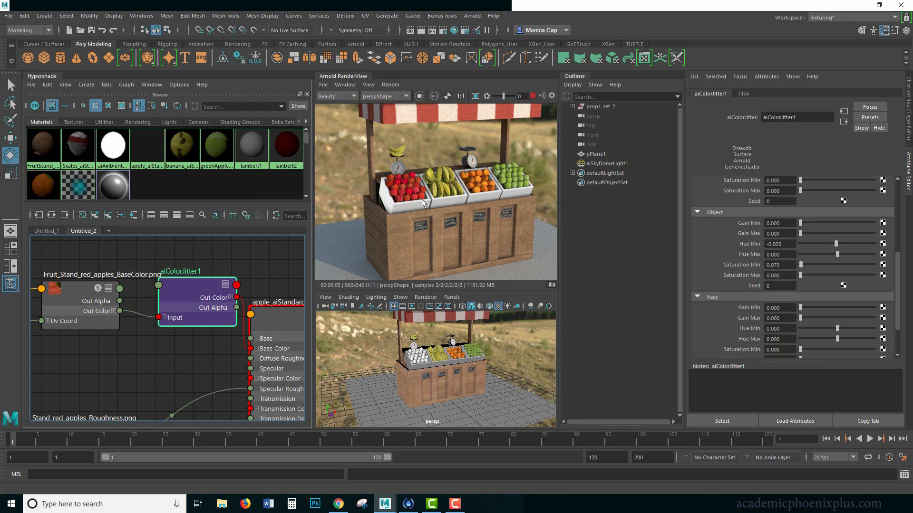
pyautogui.click(430, 378)
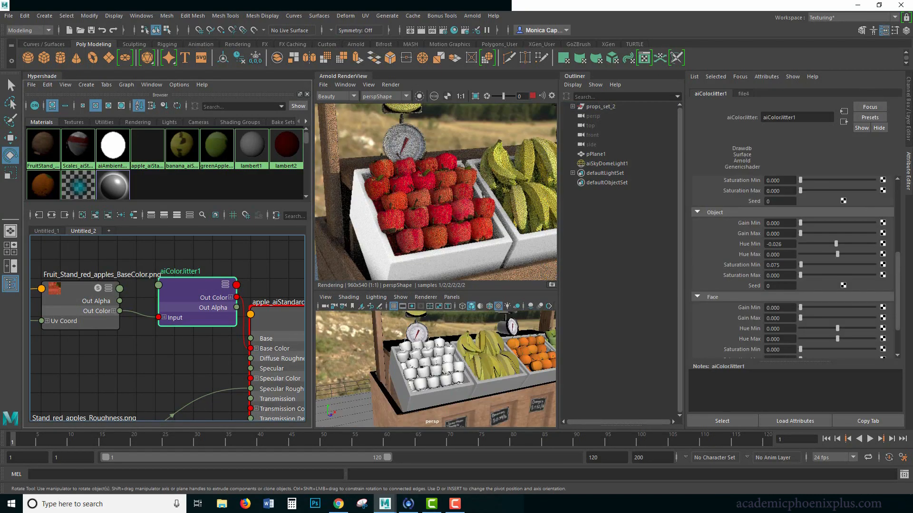
pyautogui.scroll(-3)
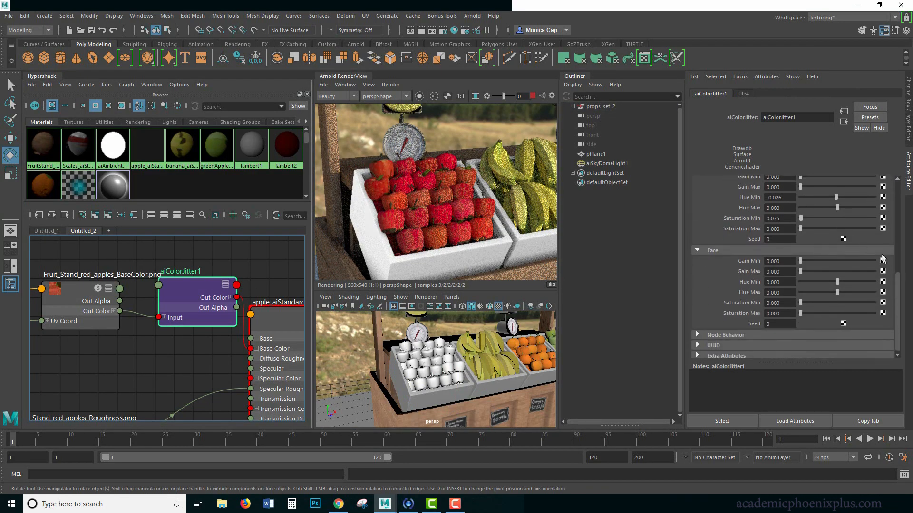
pyautogui.scroll(-3)
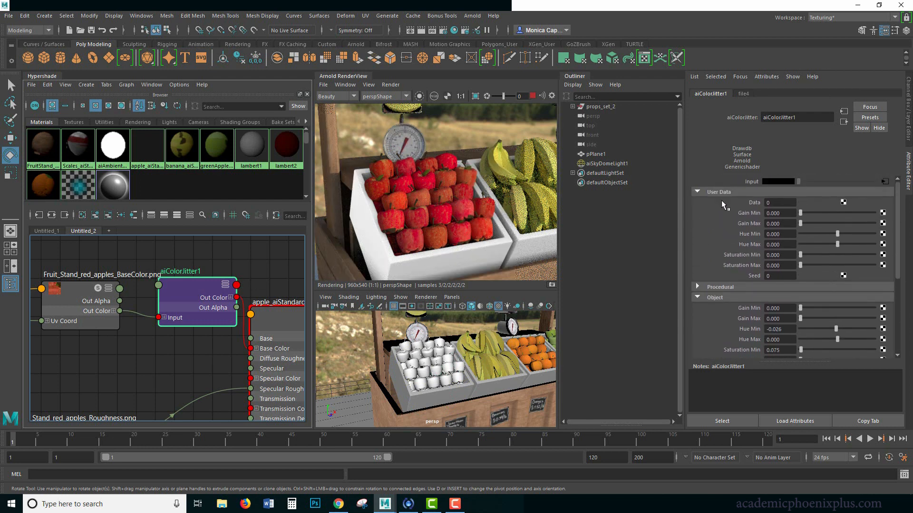
pyautogui.click(697, 191)
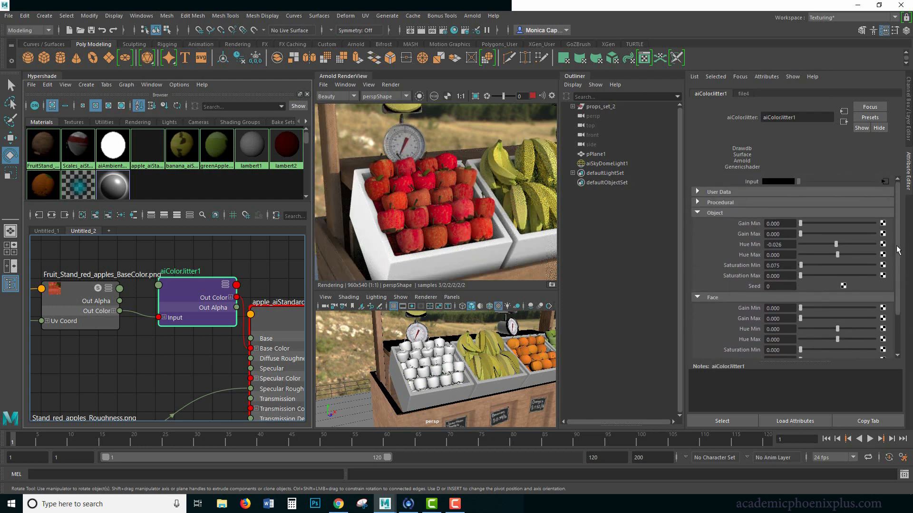
pyautogui.scroll(-3)
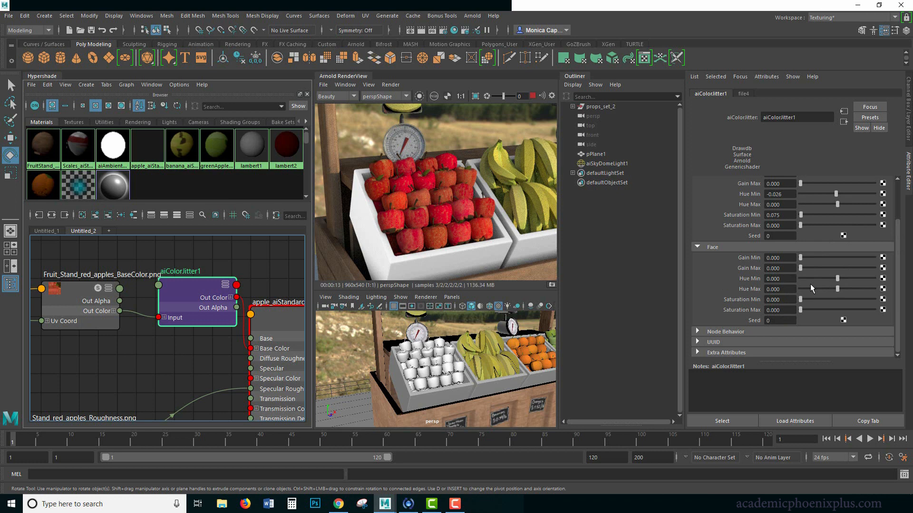
pyautogui.moveTo(837, 284)
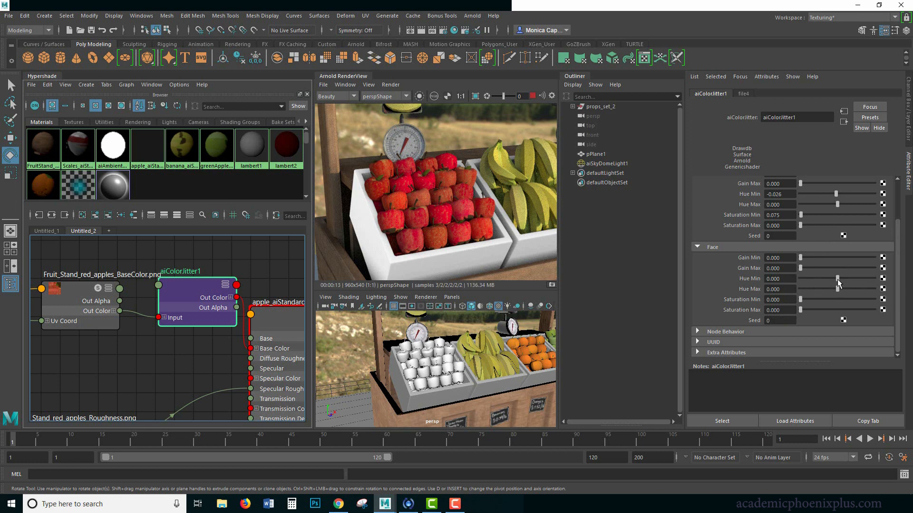
# Step: Raise aiColorJitter1 Face gain max, widen face hue range, and add face saturation variation
pyautogui.moveTo(800, 278); pyautogui.dragTo(817, 262)
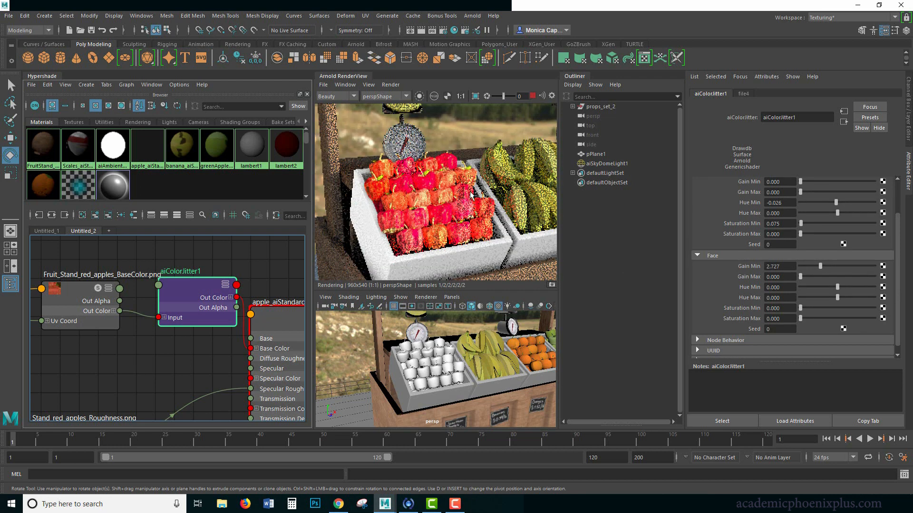
pyautogui.moveTo(800, 276); pyautogui.dragTo(820, 276)
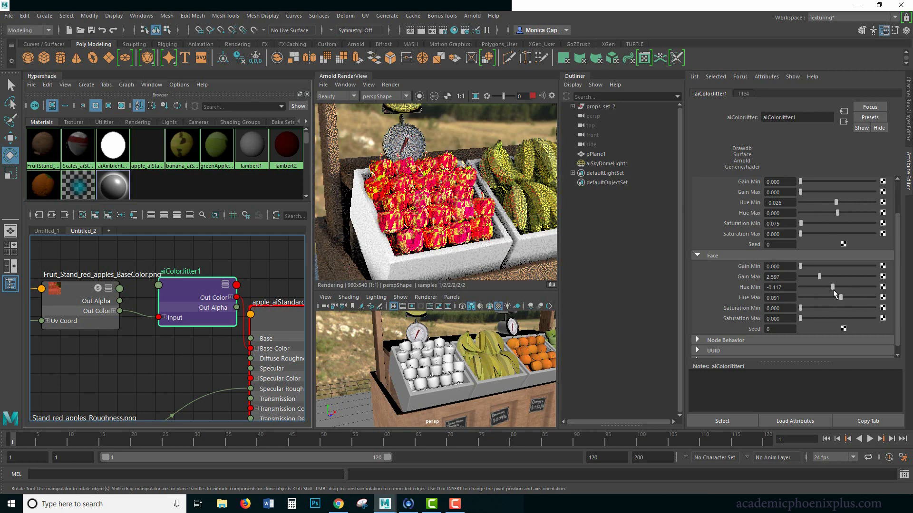
pyautogui.moveTo(835, 287); pyautogui.dragTo(821, 287)
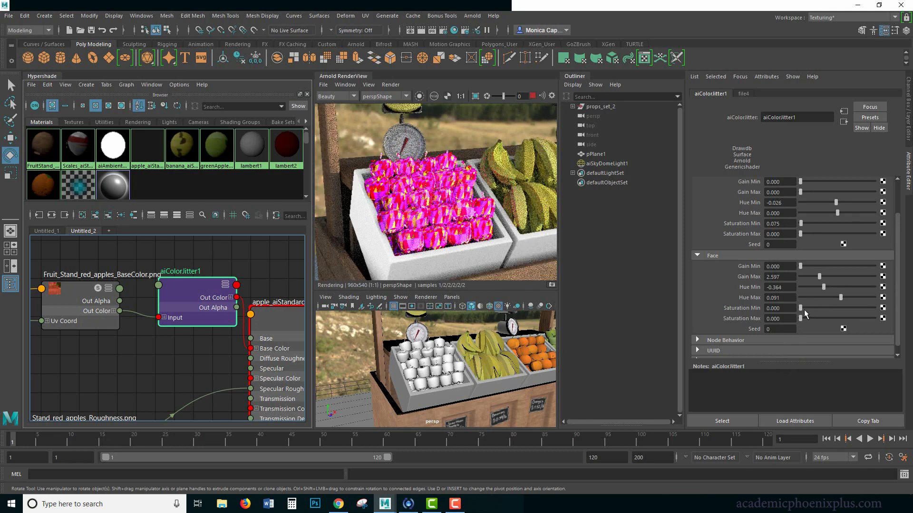
pyautogui.moveTo(801, 309); pyautogui.dragTo(806, 308)
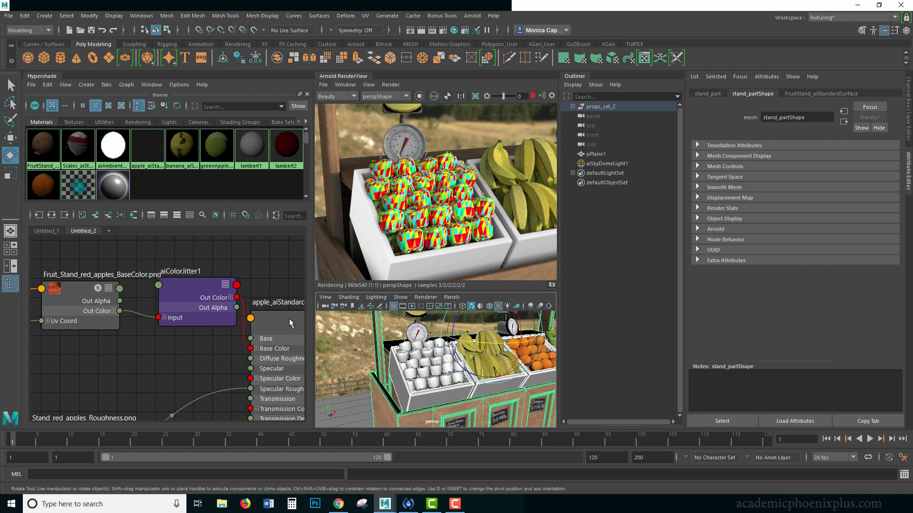
# Step: Assign apple_aiStandardSurface to the fruit stand and the ground plane
pyautogui.rightClick(274, 317)
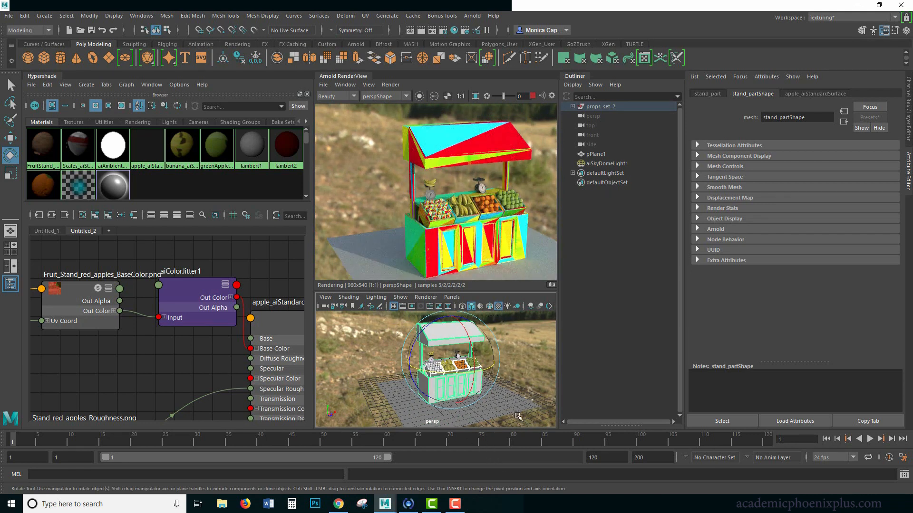
pyautogui.click(594, 153)
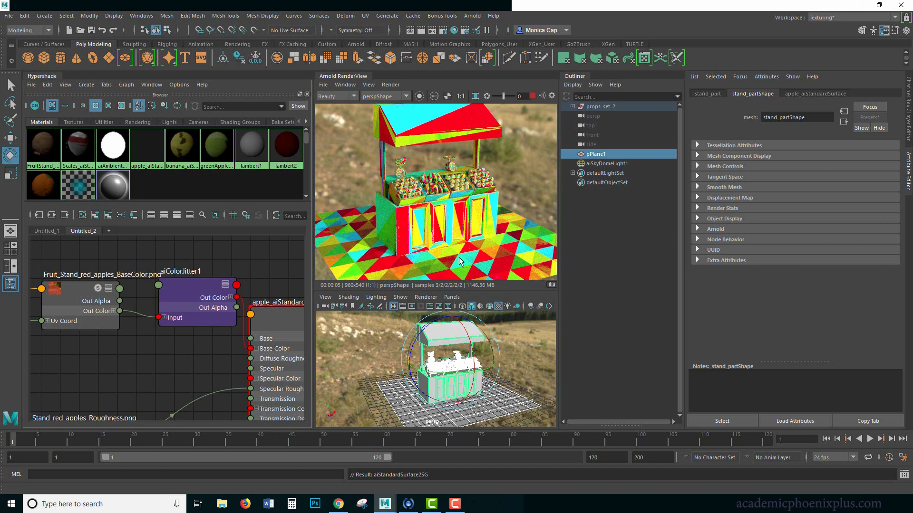
pyautogui.moveTo(387, 269)
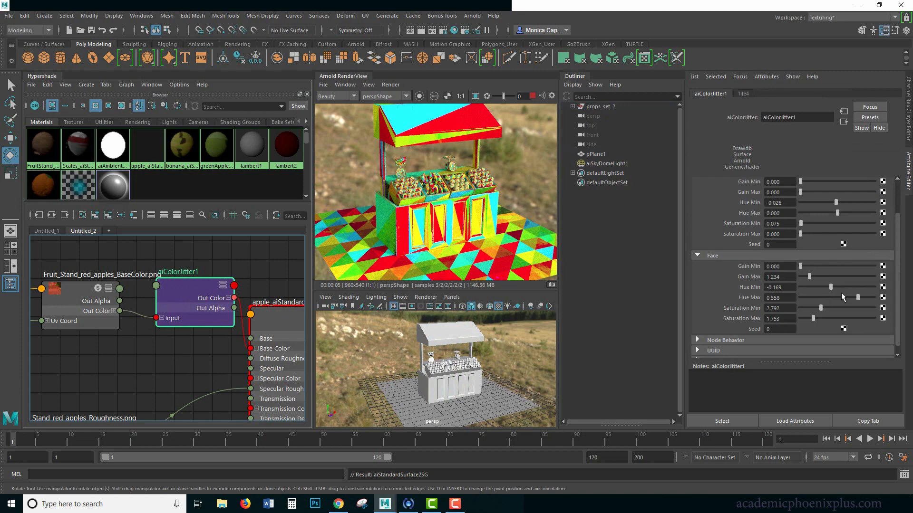
# Step: Raise aiColorJitter1's face gain, hue and saturation ranges for brighter pink, yellow, green triangles
pyautogui.moveTo(832, 287); pyautogui.dragTo(808, 287)
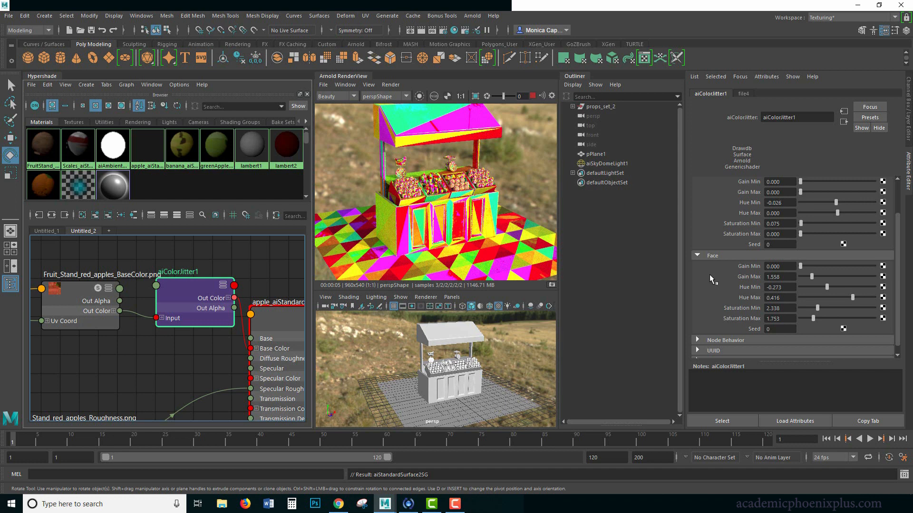
pyautogui.scroll(-3)
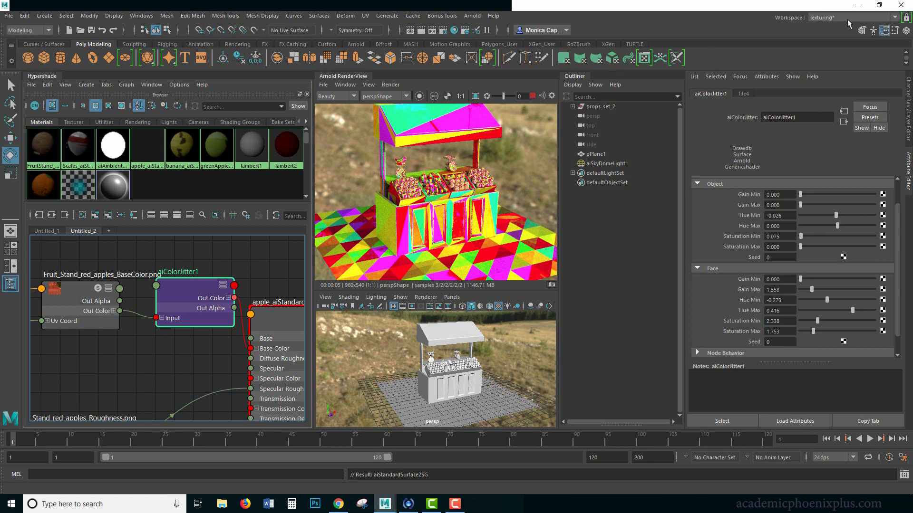
# Step: Switch to the Maya Classic workspace and render the current frame with Arnold
pyautogui.click(472, 16)
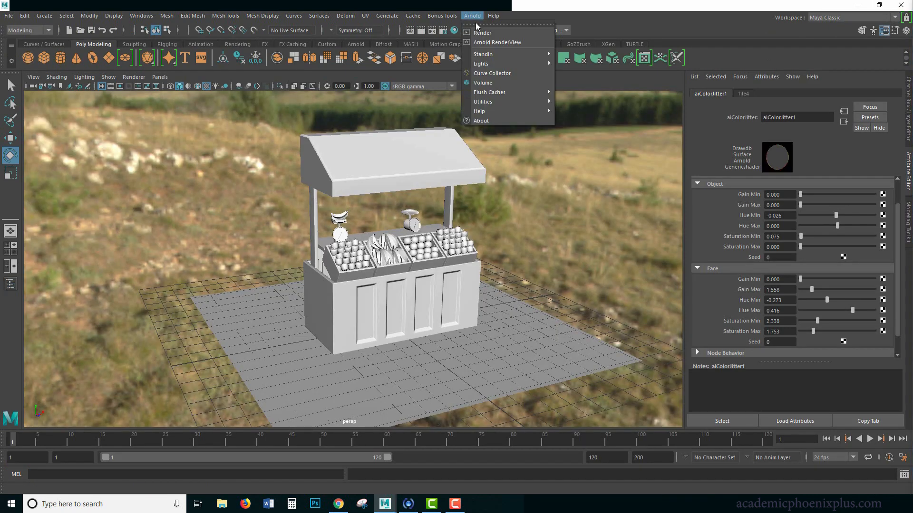
pyautogui.click(496, 42)
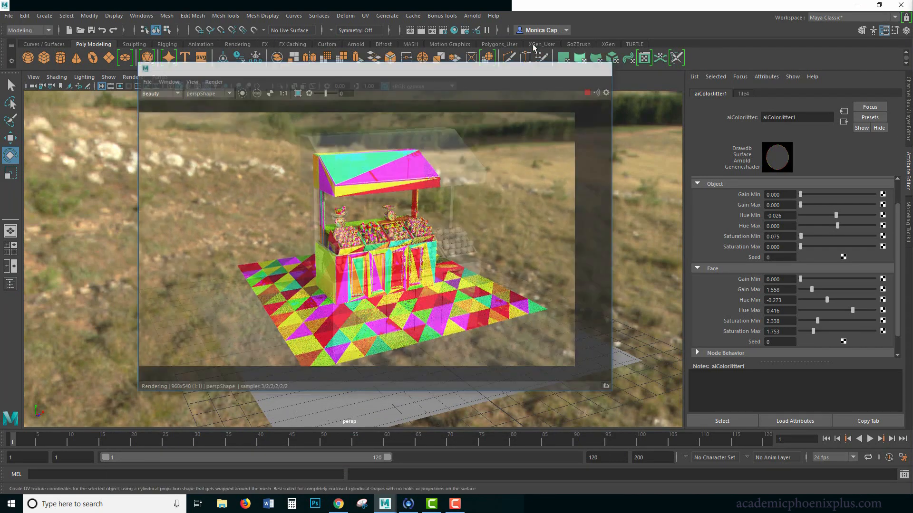
pyautogui.click(422, 30)
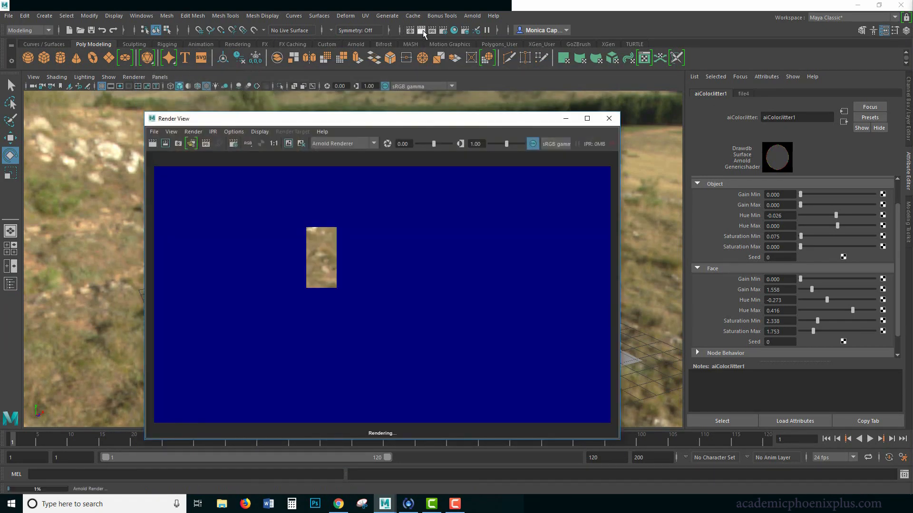